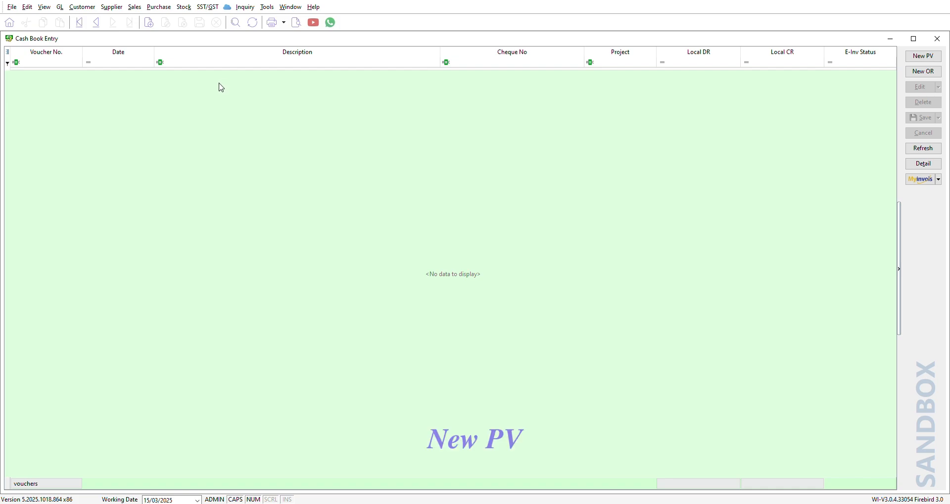
- Start a new payment voucher paying AIRASIA BERHAD 1,000.00 on account 910-000 for telephone and fax
left_click(922, 55)
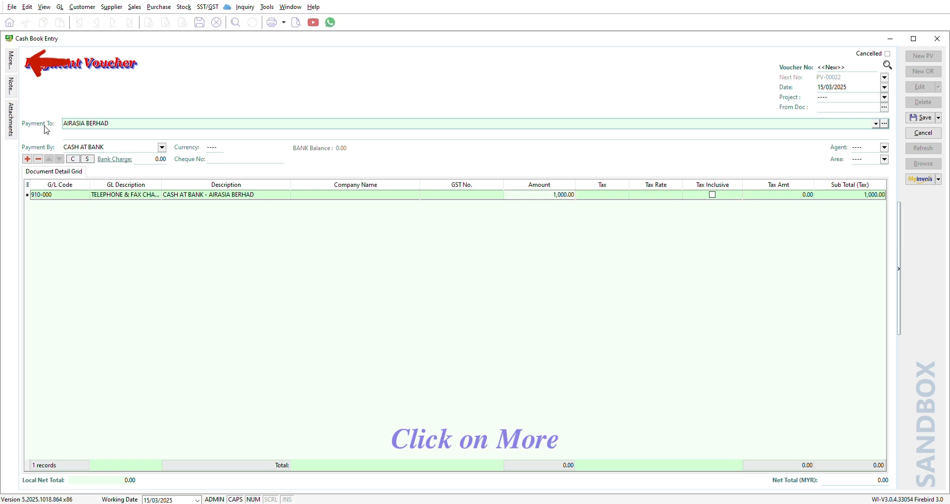
left_click(9, 61)
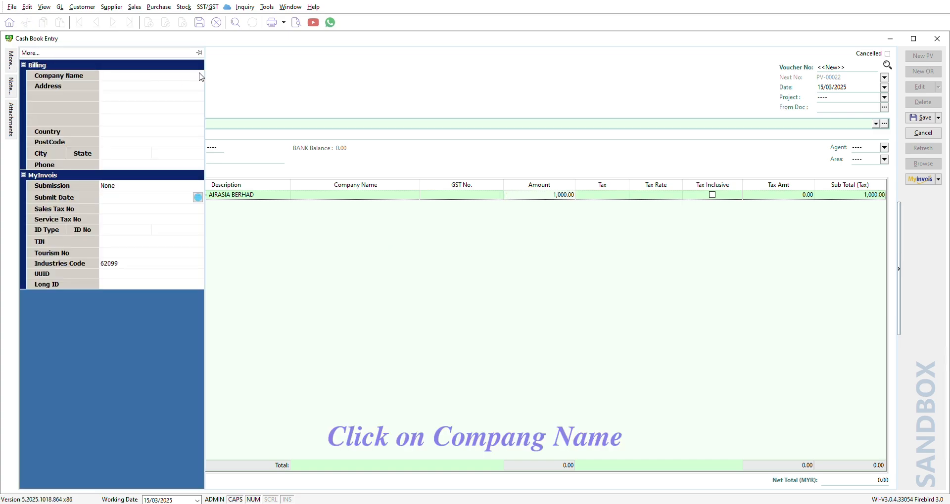
left_click(199, 75)
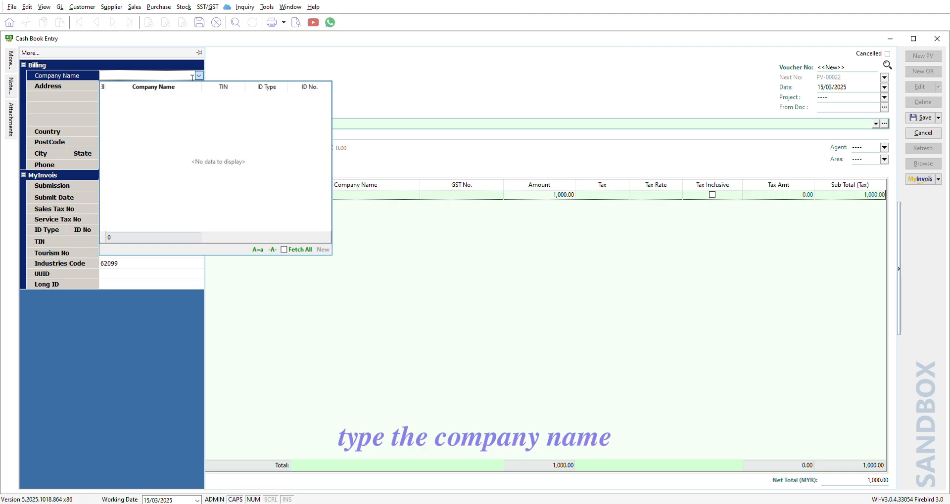
type("AIRASIA BERHAD")
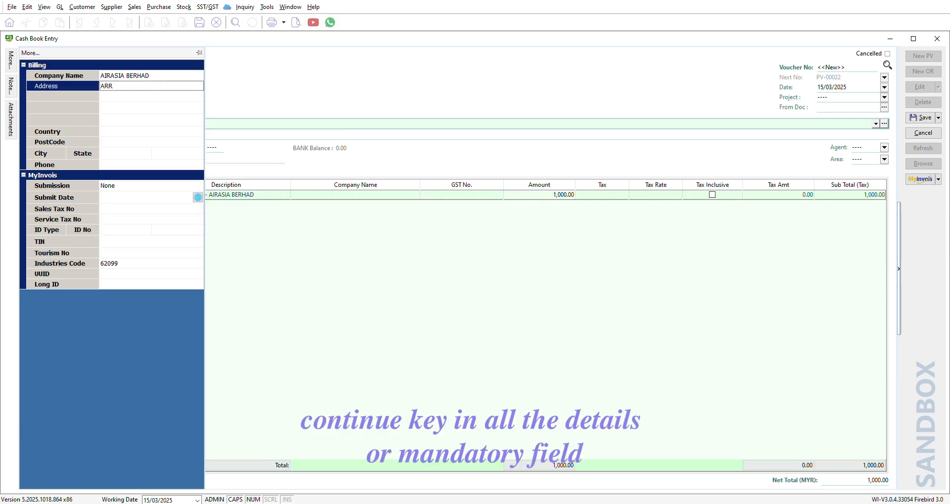
type("4300")
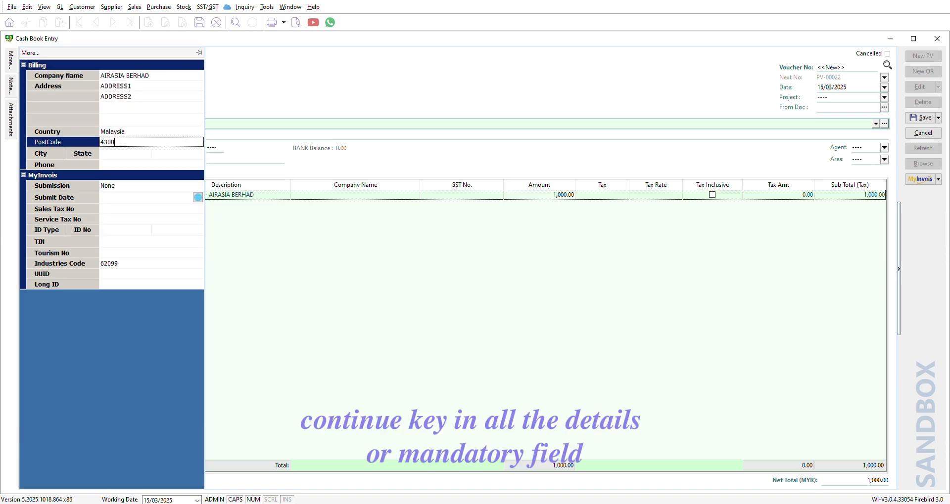
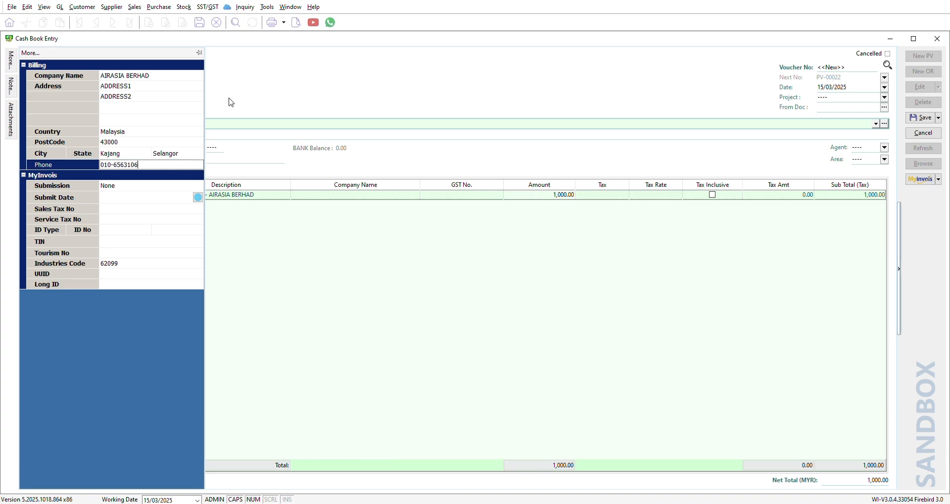
left_click(198, 185)
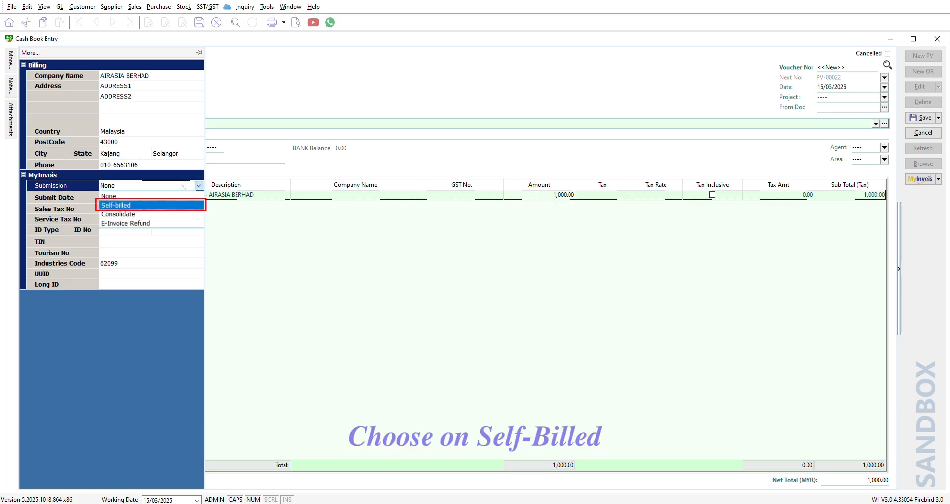
left_click(115, 205)
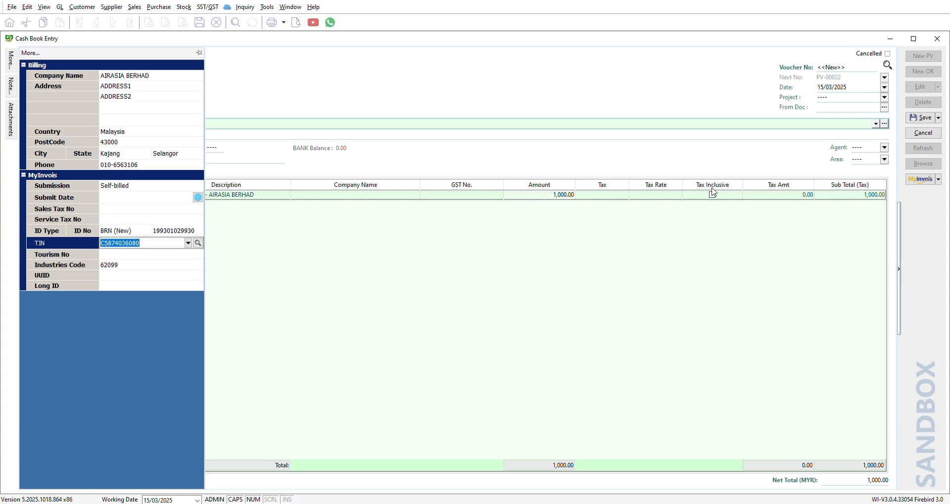
- Save the voucher as PV-00022, then record a second voucher reusing the saved AIRASIA BERHAD billing company
left_click(921, 118)
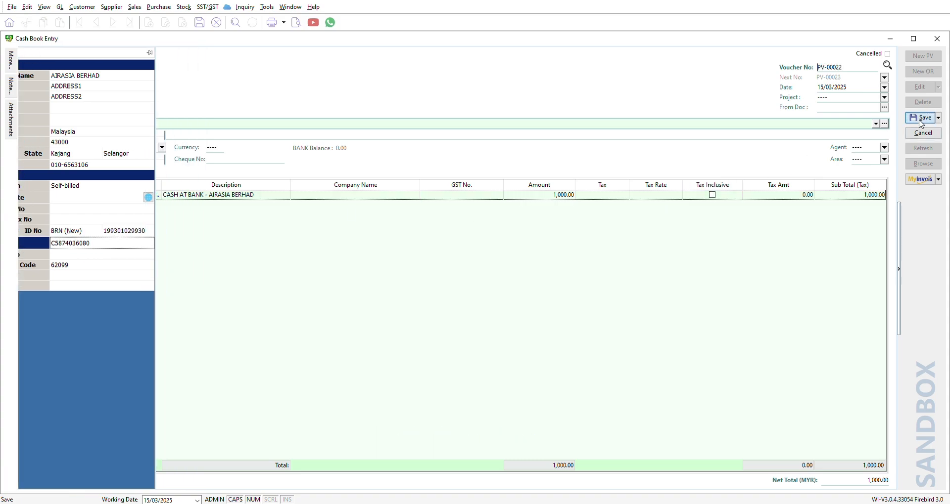
left_click(921, 118)
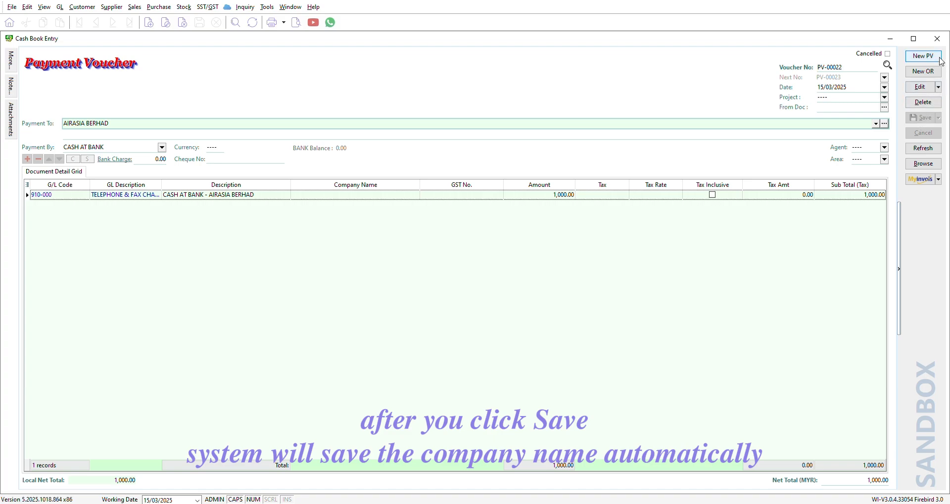
left_click(922, 56)
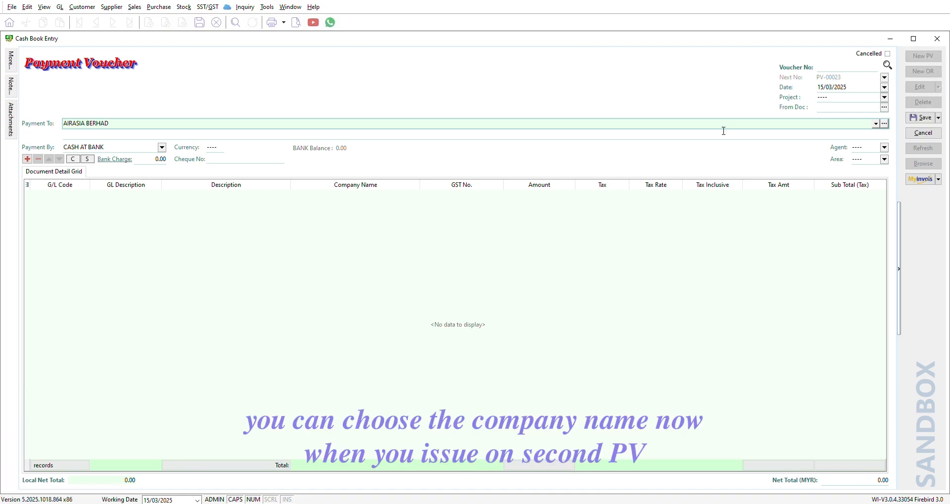
left_click(10, 60)
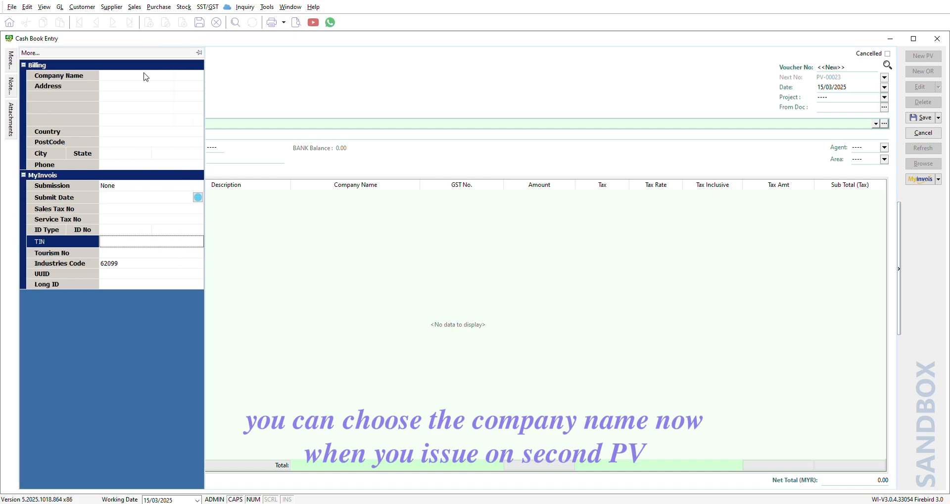
left_click(198, 75)
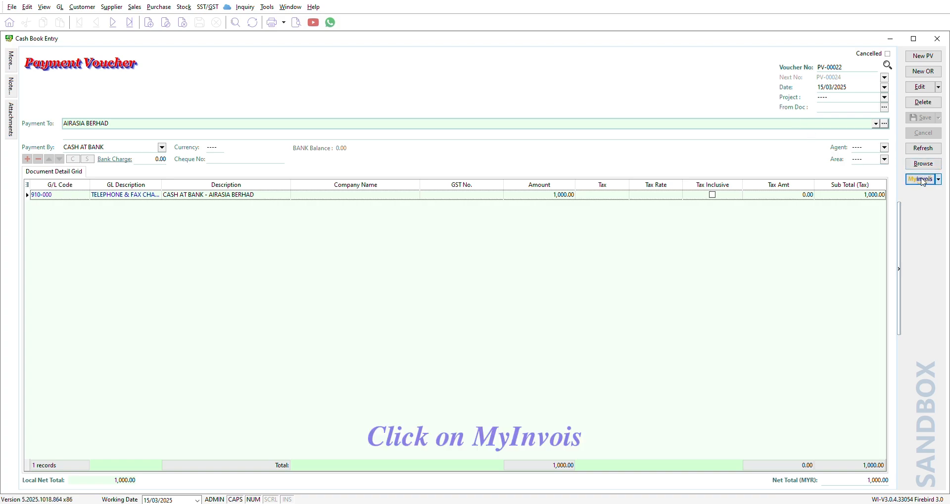
- Submit PV-00022 as a sandbox e-invoice, then choose Consolidate Sandbox E-Invoice from the voucher list's MyInvois menu
left_click(919, 179)
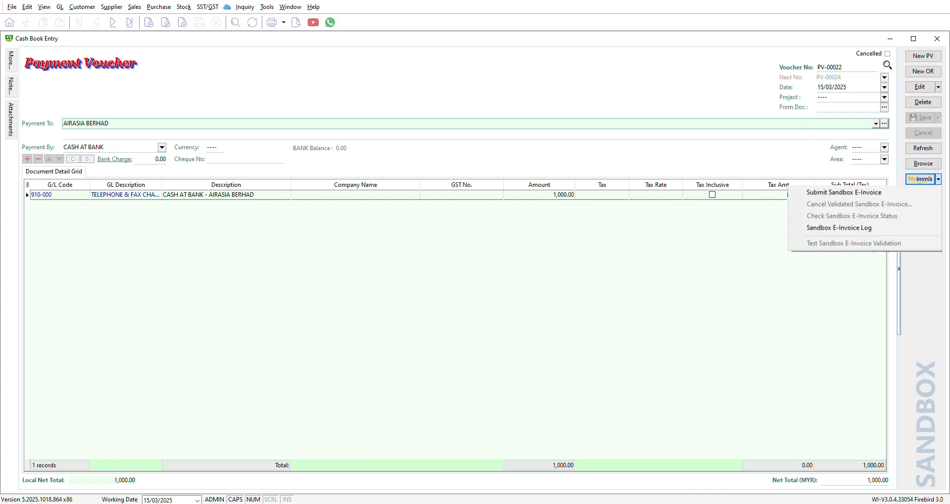
left_click(851, 216)
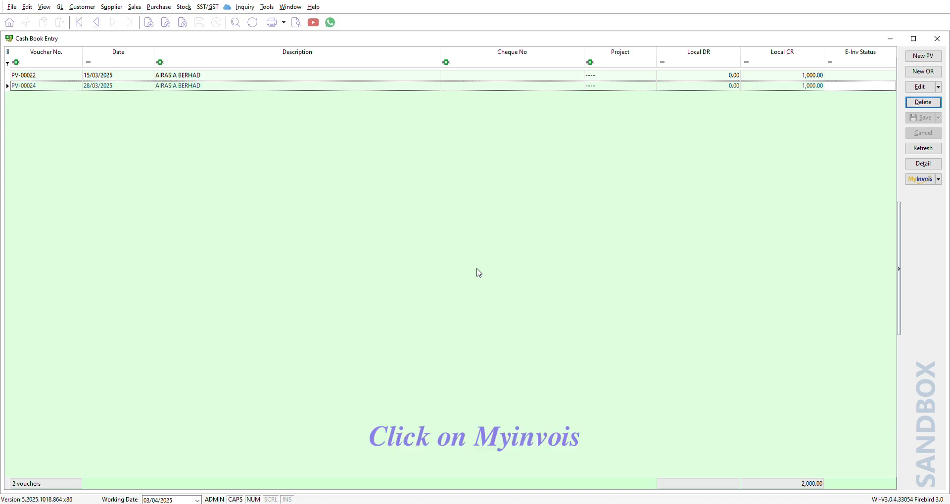
left_click(938, 179)
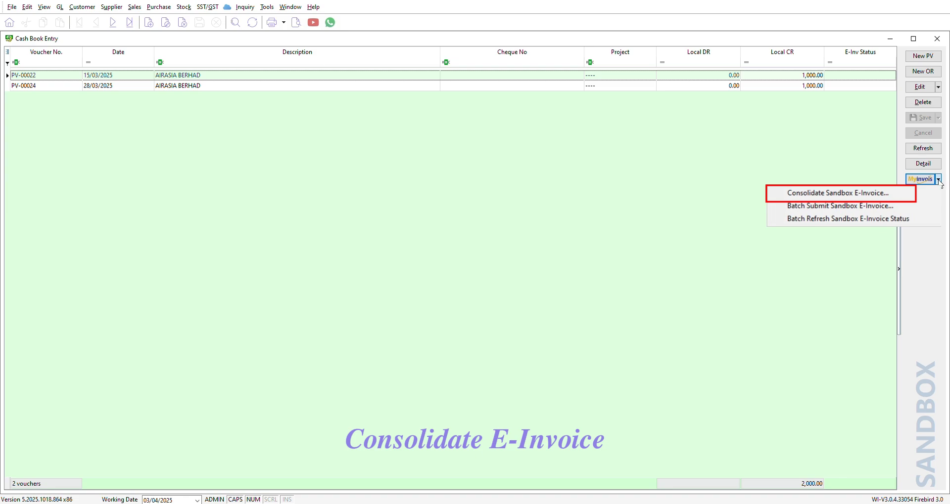
left_click(838, 193)
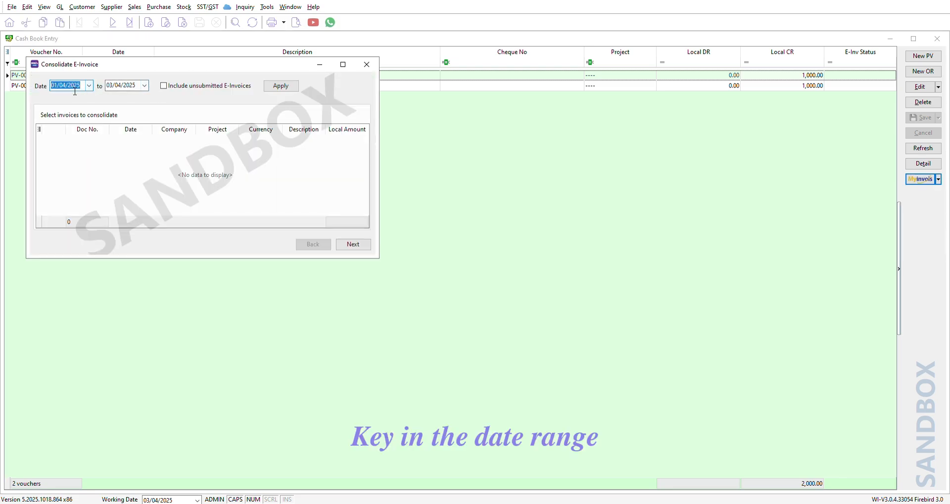
- List vouchers from 01/03/2025 including unsubmitted ones, then submit PV-00022 and PV-00024 as consolidated invoice CI-00022
type("01/03/2025")
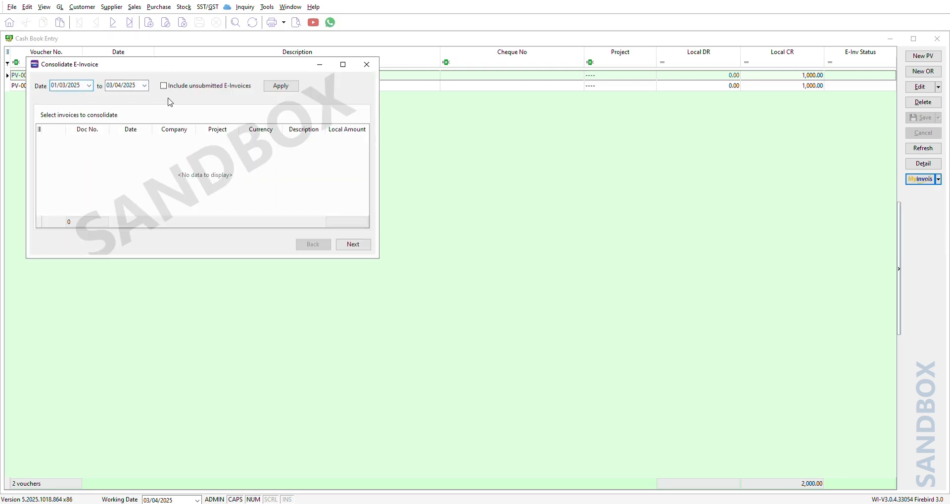
left_click(164, 85)
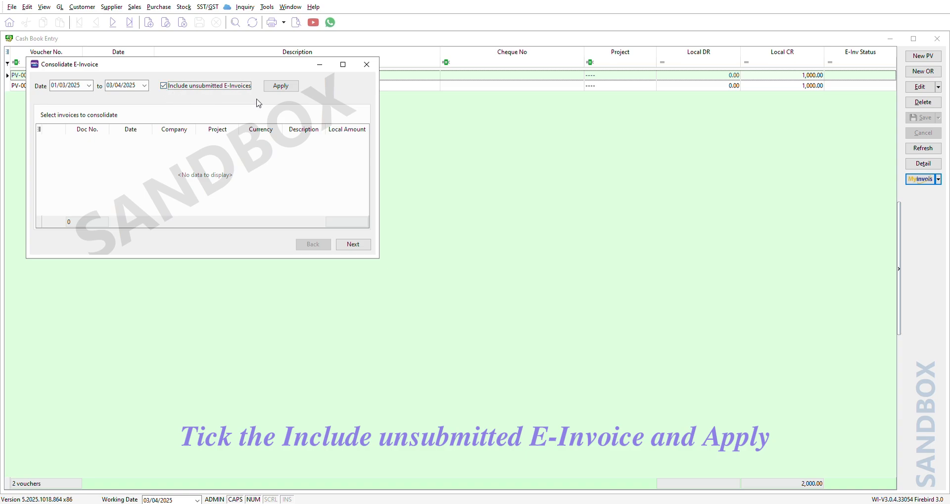
left_click(280, 85)
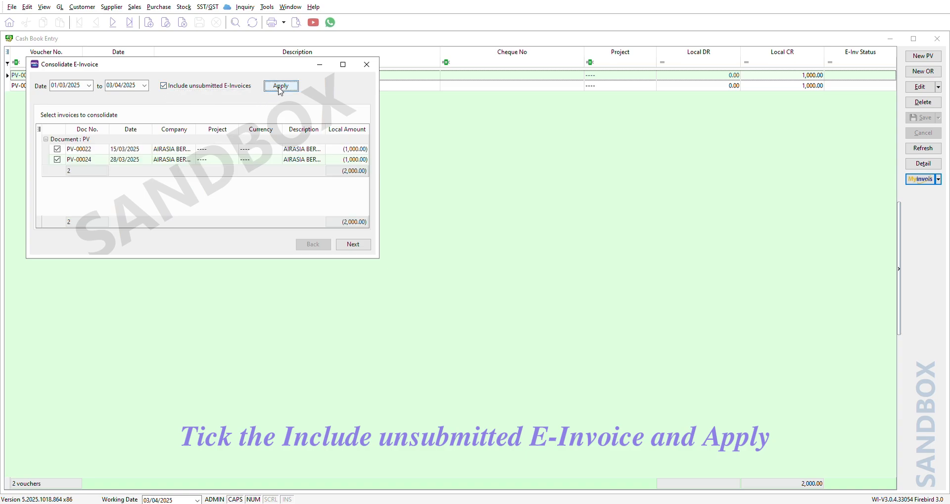
left_click(280, 85)
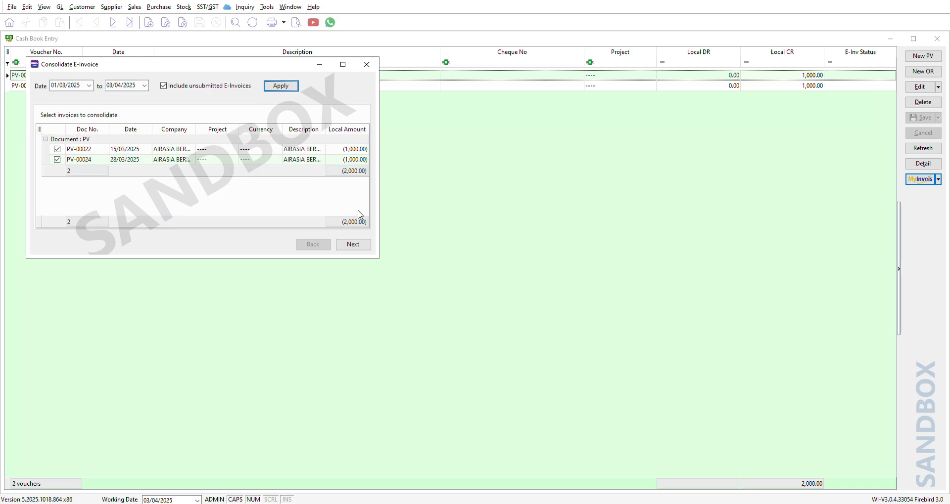
left_click(352, 244)
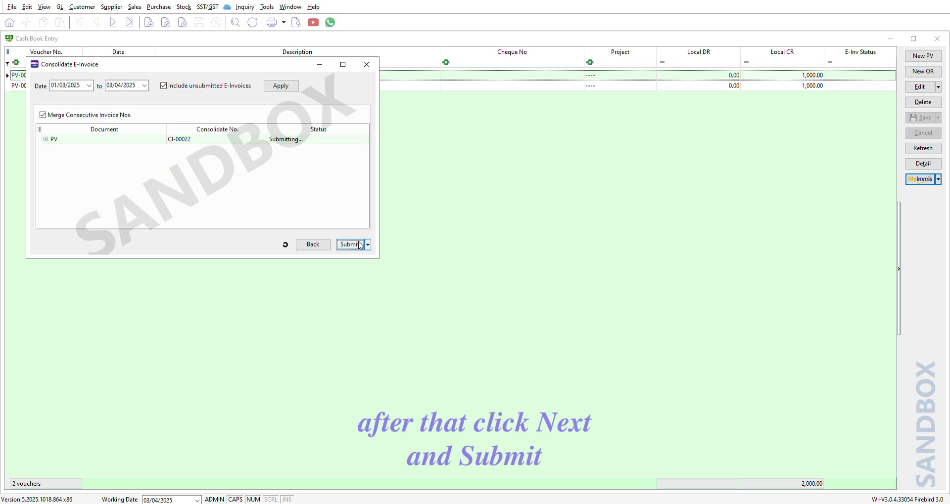